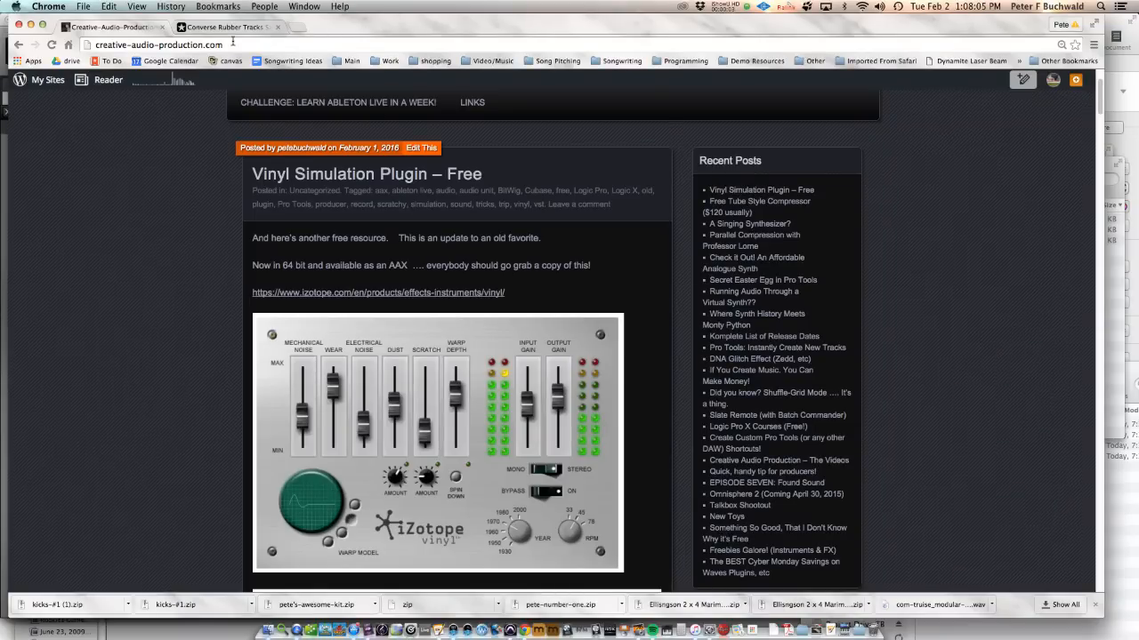
Switch from the blog tab to the Converse Rubber Tracks Sample Library site
{"action": "left_click", "coordinate": [222, 26]}
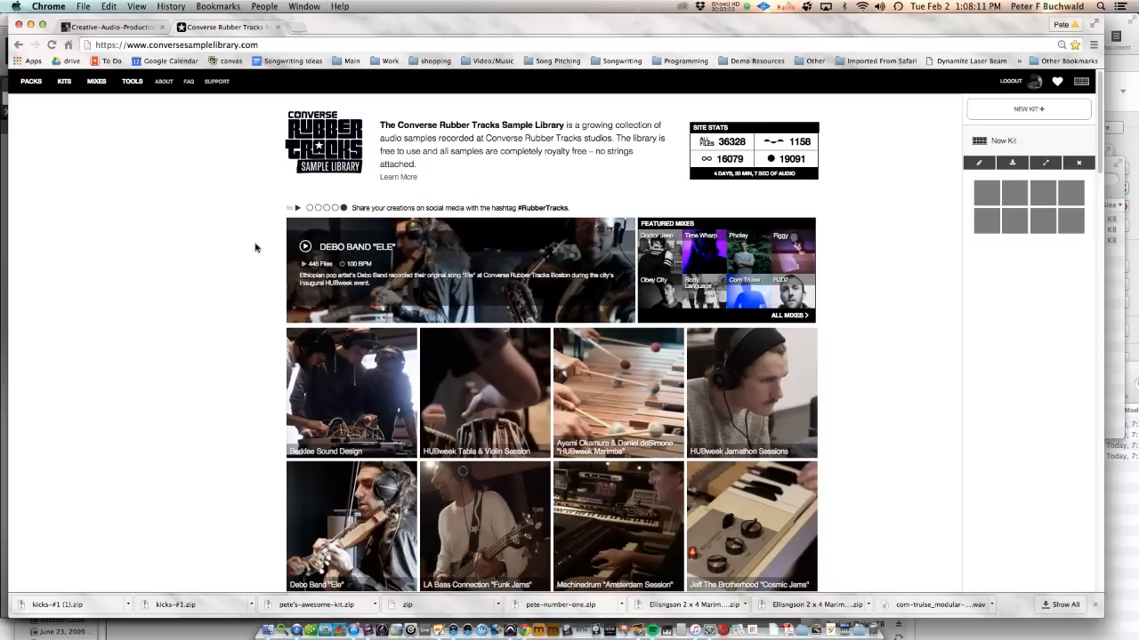
{"action": "left_click", "coordinate": [298, 207]}
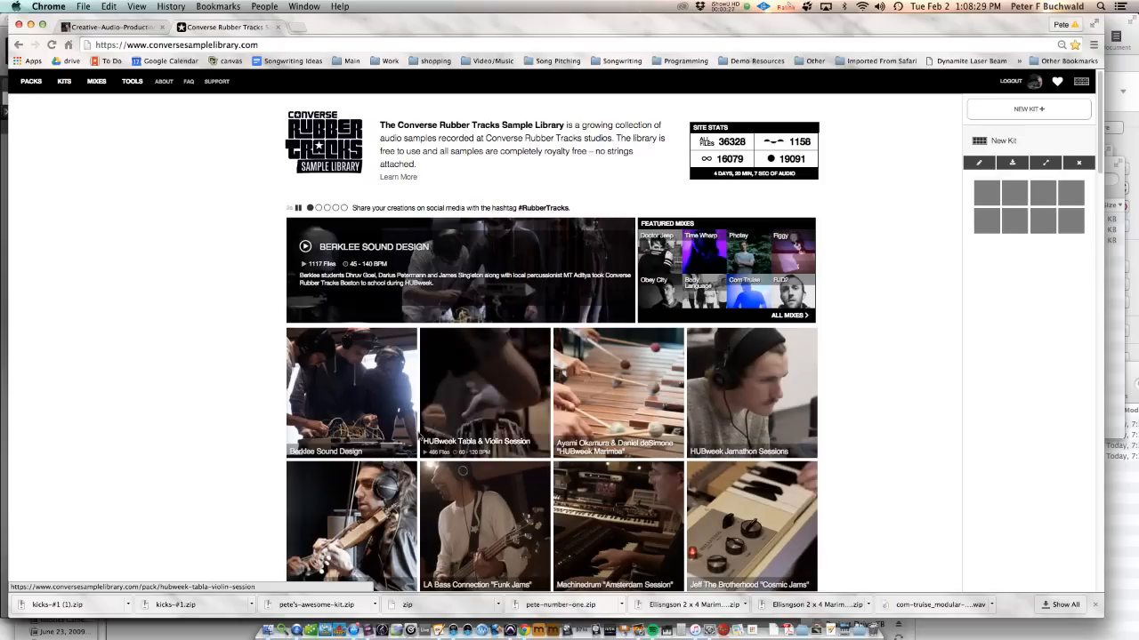
{"action": "scroll", "scroll_direction": "down", "scroll_amount": 3}
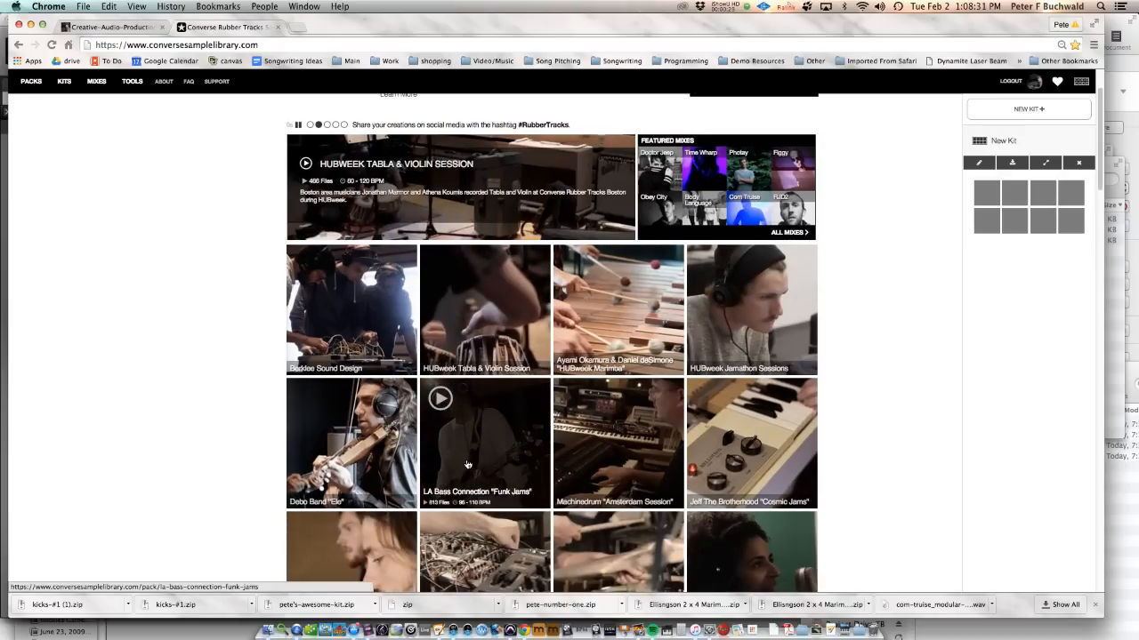
Open the LA Bass Connection 'Funk Jams' pack from the pack grid
{"action": "left_click", "coordinate": [484, 443]}
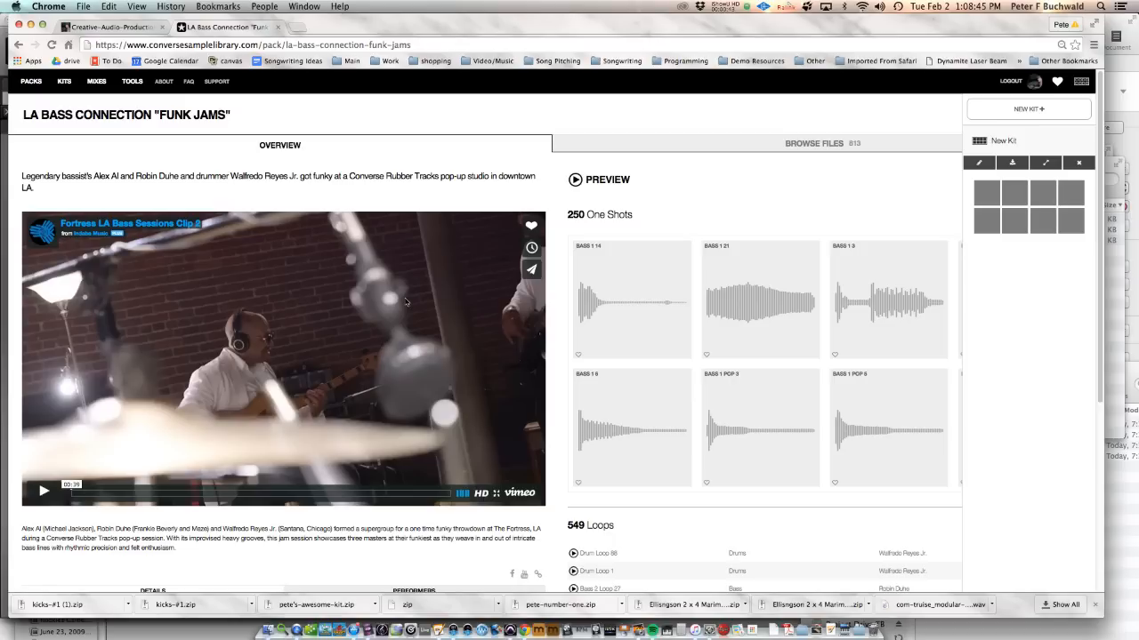
{"action": "mouse_move", "coordinate": [404, 318]}
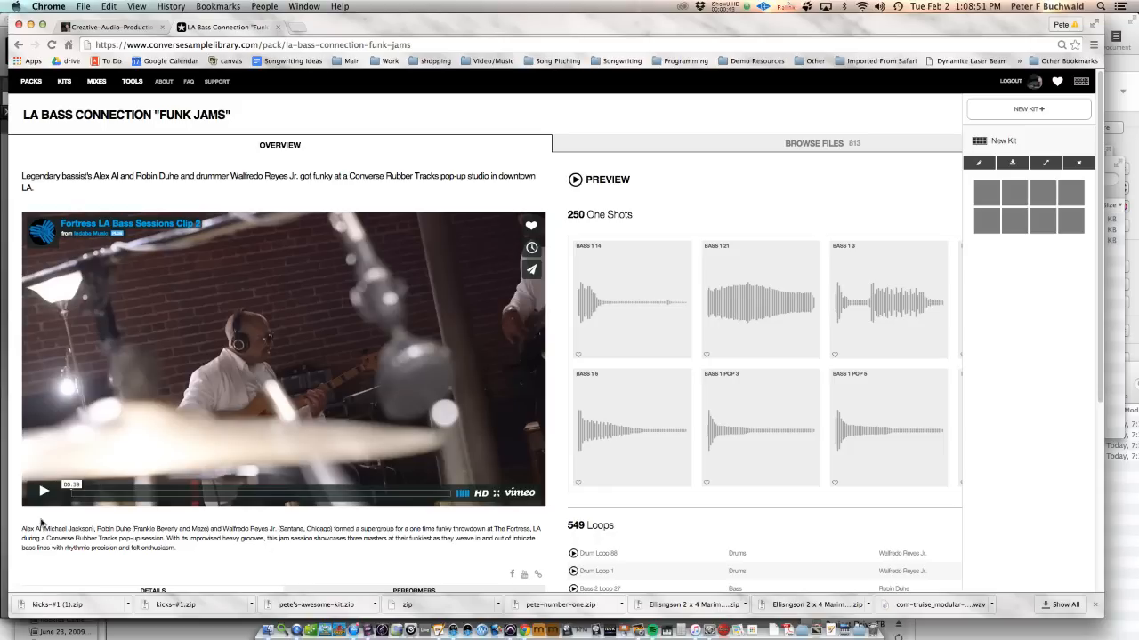
{"action": "mouse_move", "coordinate": [360, 556]}
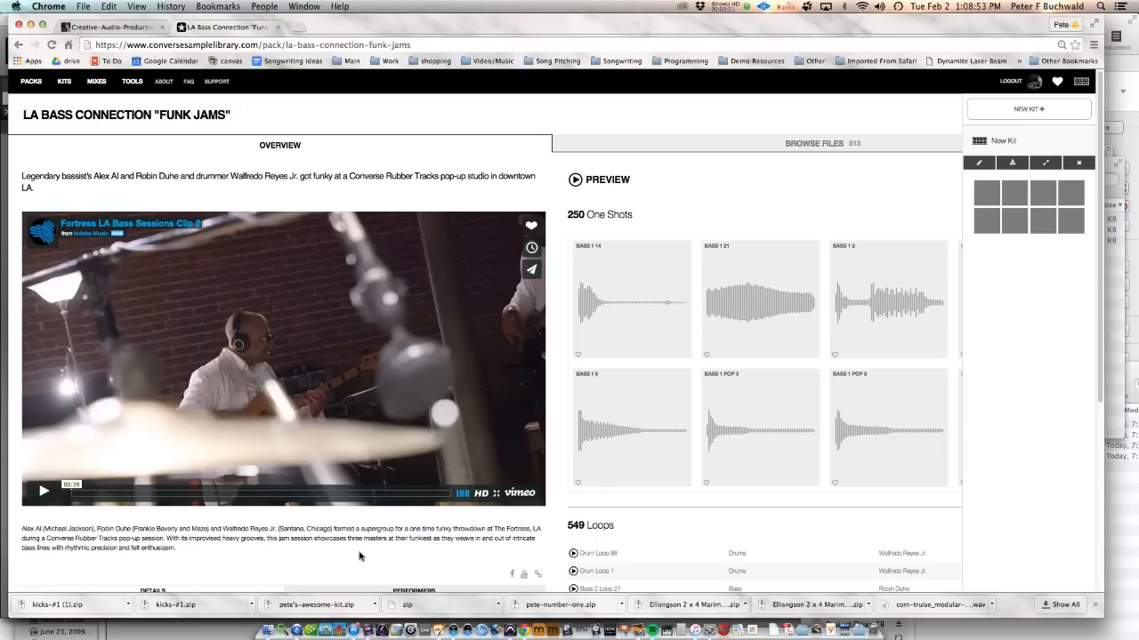
{"action": "mouse_move", "coordinate": [682, 527]}
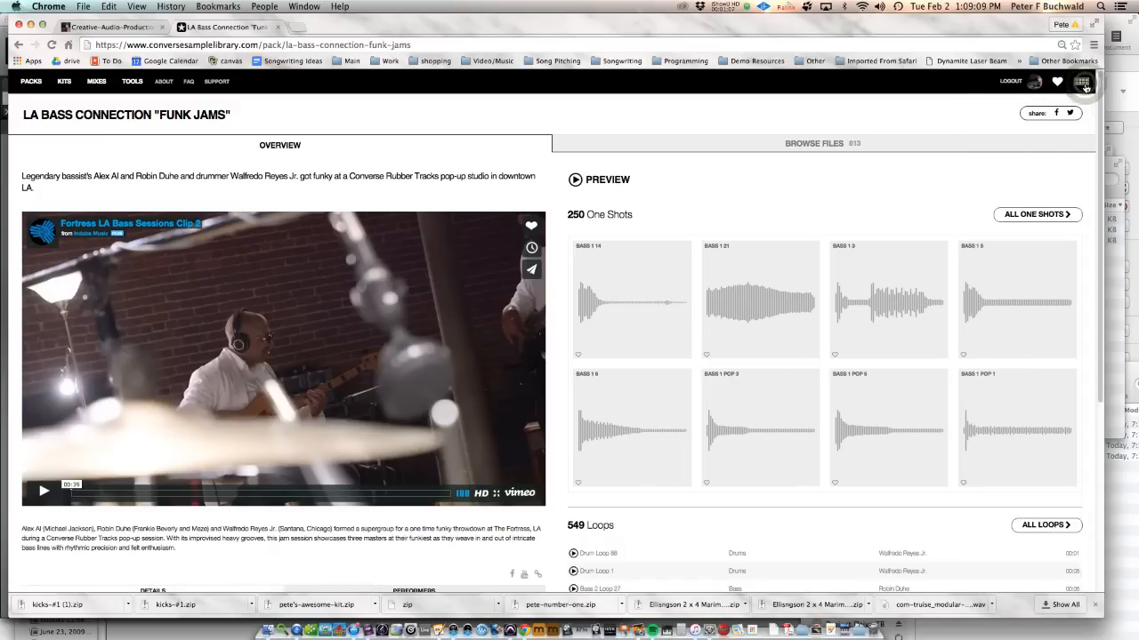
Bring the kit panel back and return to the sample pack grid via PACKS
{"action": "left_click", "coordinate": [1081, 81]}
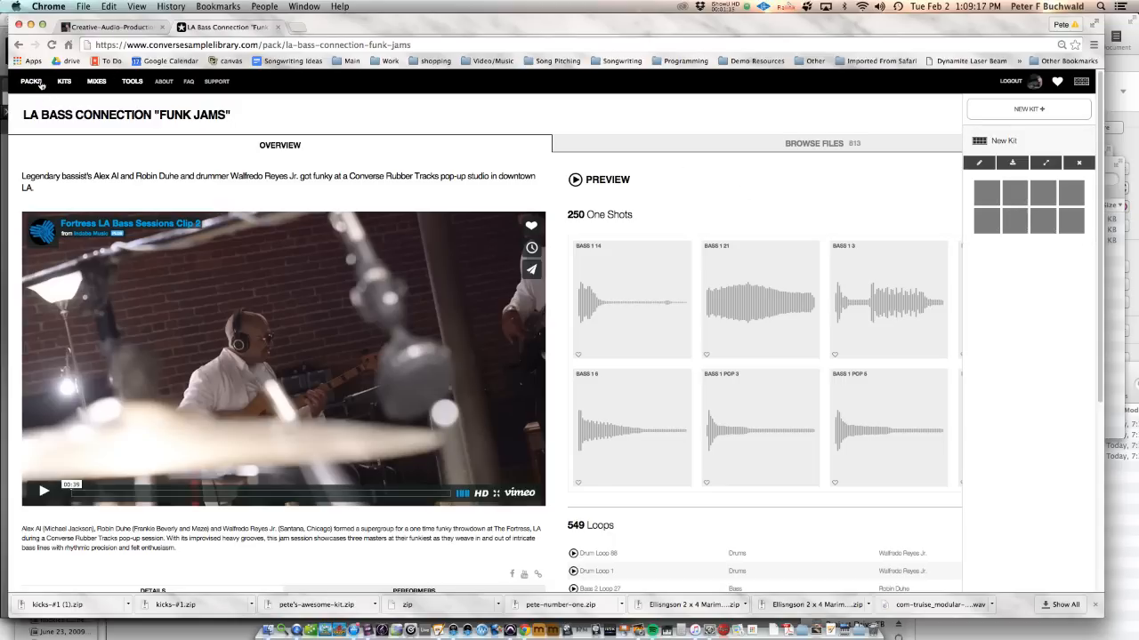
{"action": "left_click", "coordinate": [30, 81]}
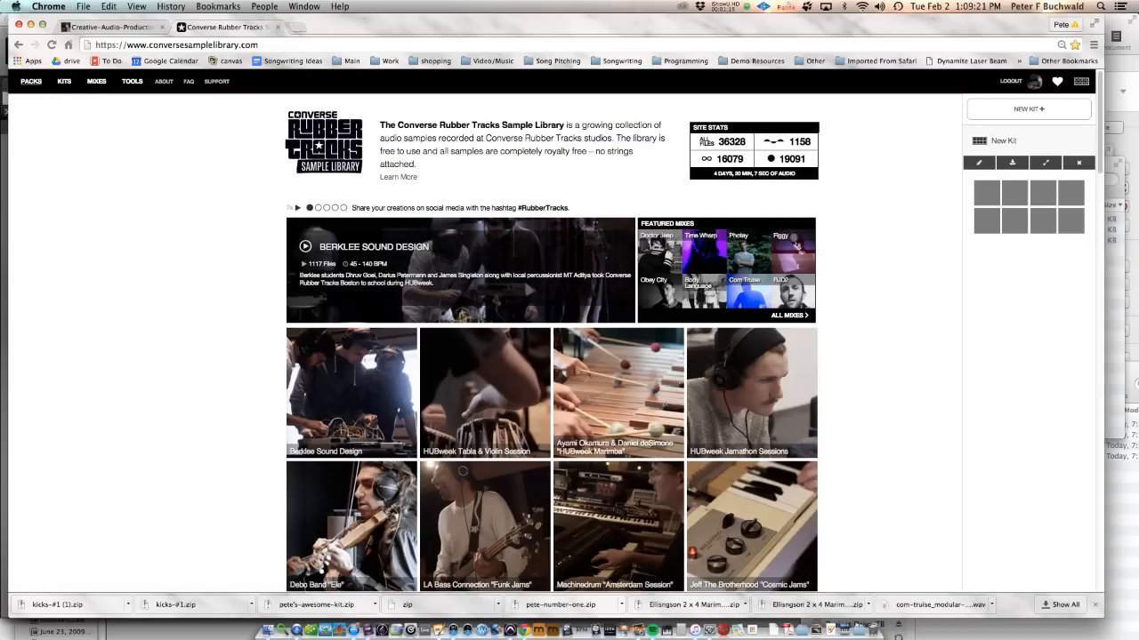
{"action": "mouse_move", "coordinate": [629, 527]}
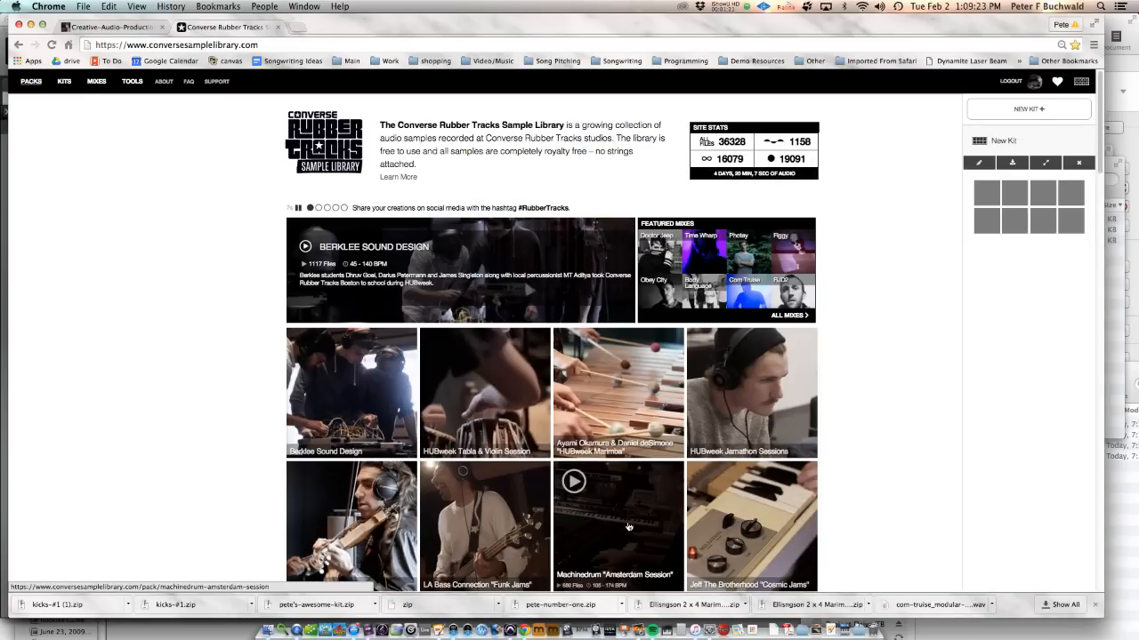
Open the KORE 'London Grooves' pack and filter its files to all one-shots
{"action": "scroll", "scroll_direction": "down", "scroll_amount": 3}
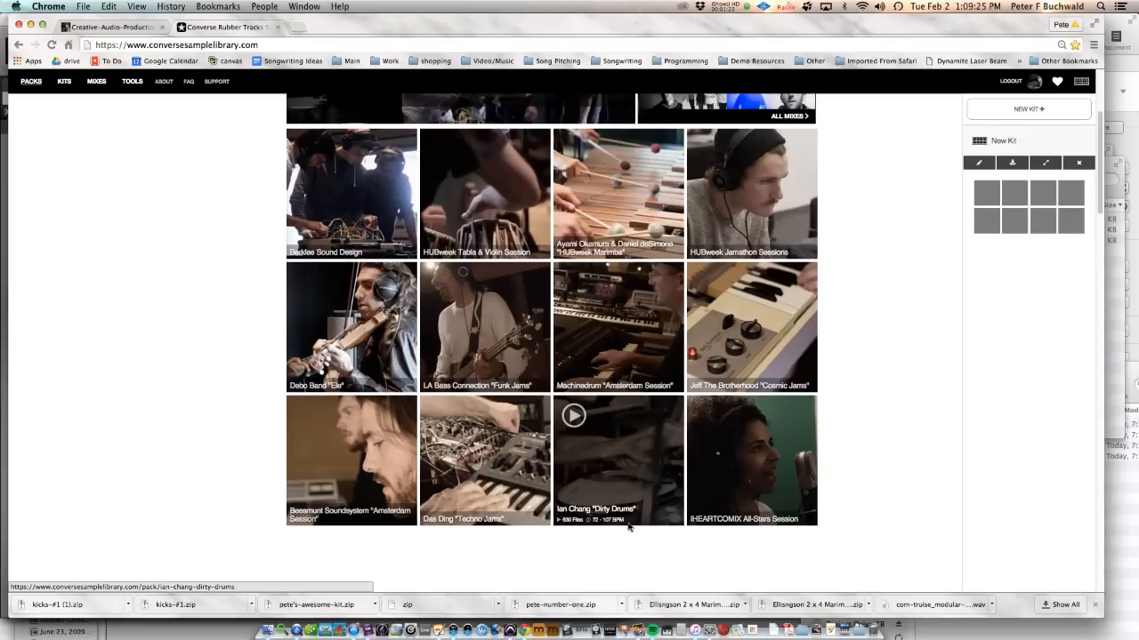
{"action": "scroll", "scroll_direction": "down", "scroll_amount": 3}
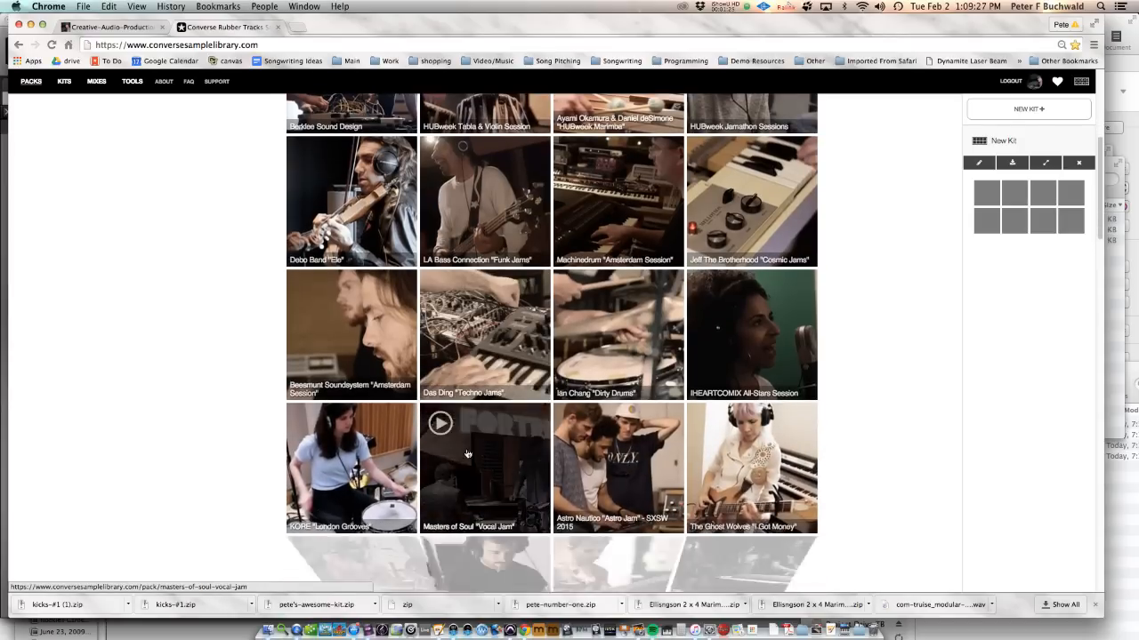
{"action": "left_click", "coordinate": [351, 468]}
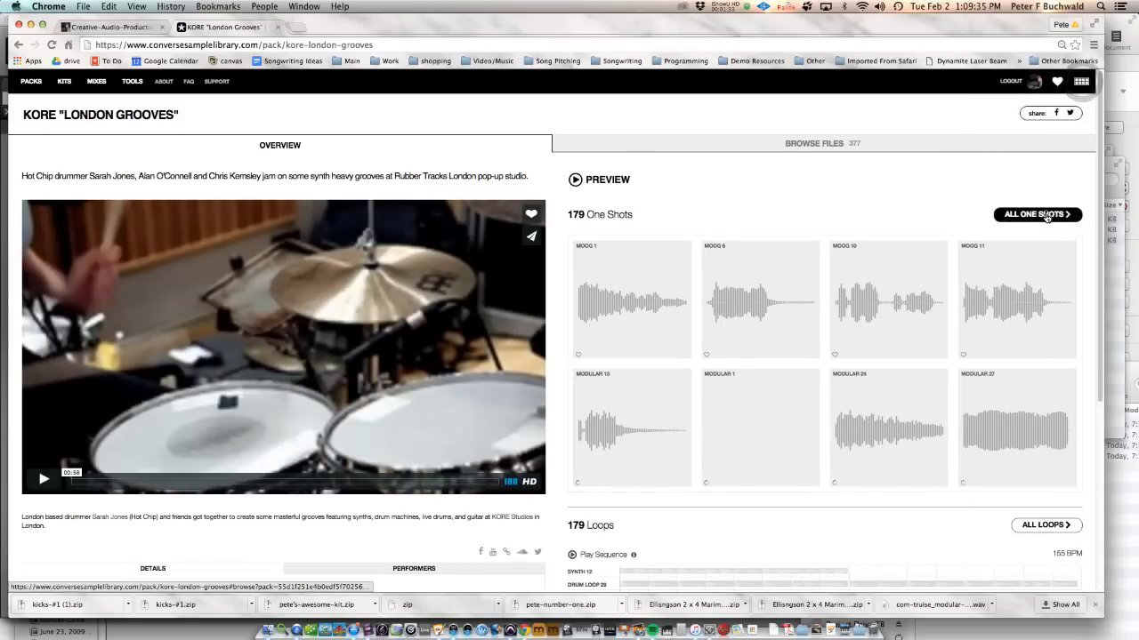
{"action": "left_click", "coordinate": [1035, 215]}
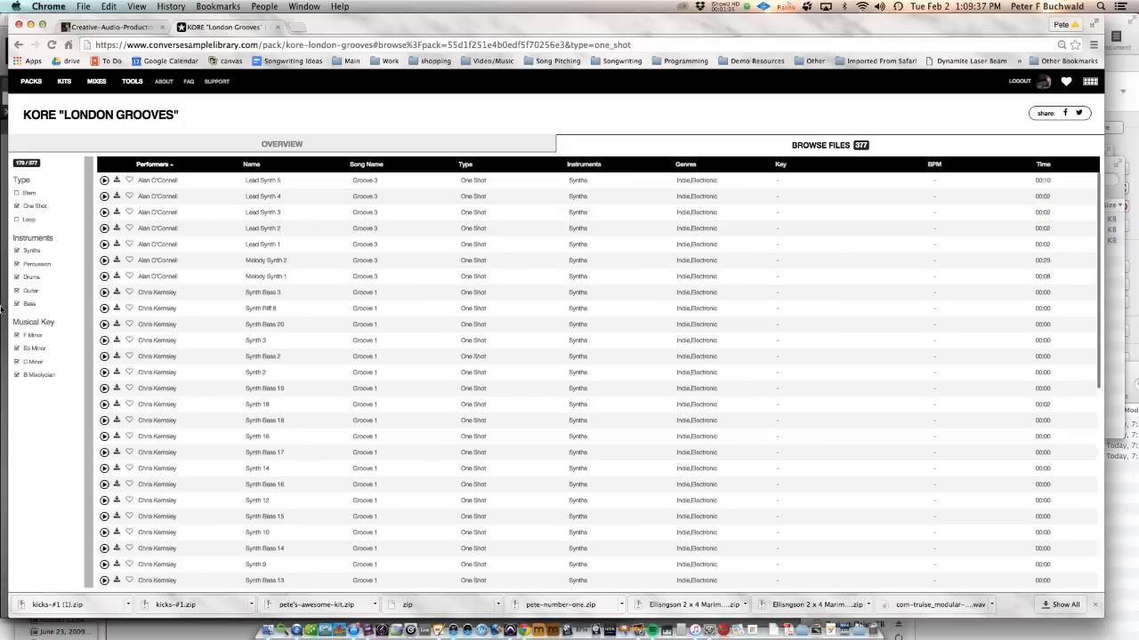
Untick instrument filters, including Guitar, leaving only the Drums one-shots
{"action": "left_click", "coordinate": [16, 250]}
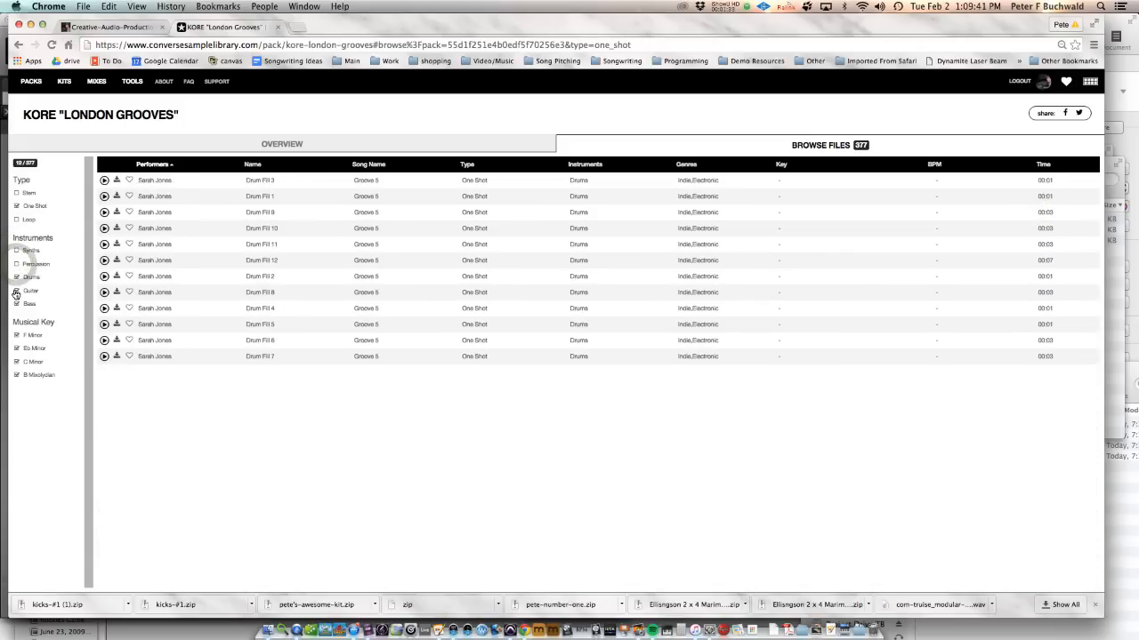
{"action": "left_click", "coordinate": [16, 277]}
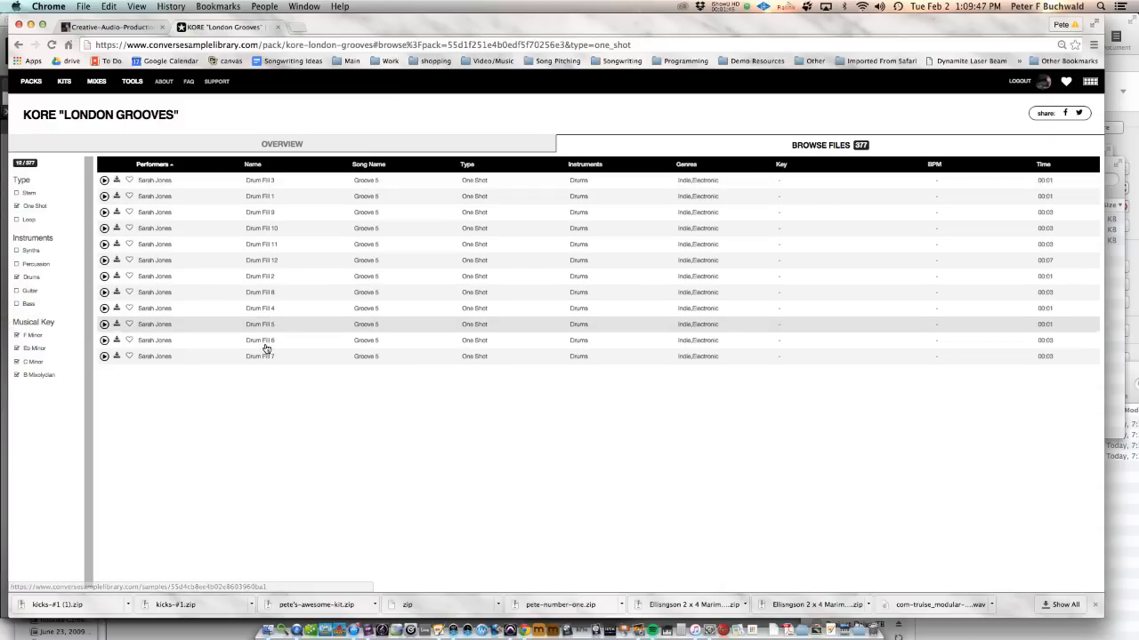
{"action": "mouse_move", "coordinate": [389, 318]}
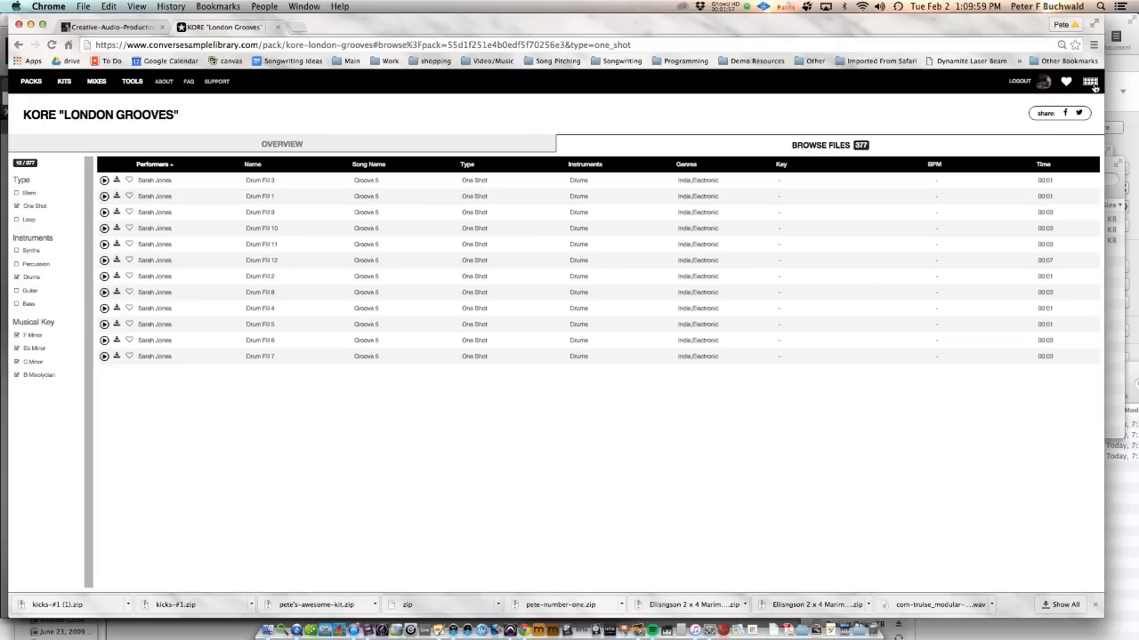
Open the kit panel and rename the new kit to 'Kickin Kicks'
{"action": "left_click", "coordinate": [1090, 81]}
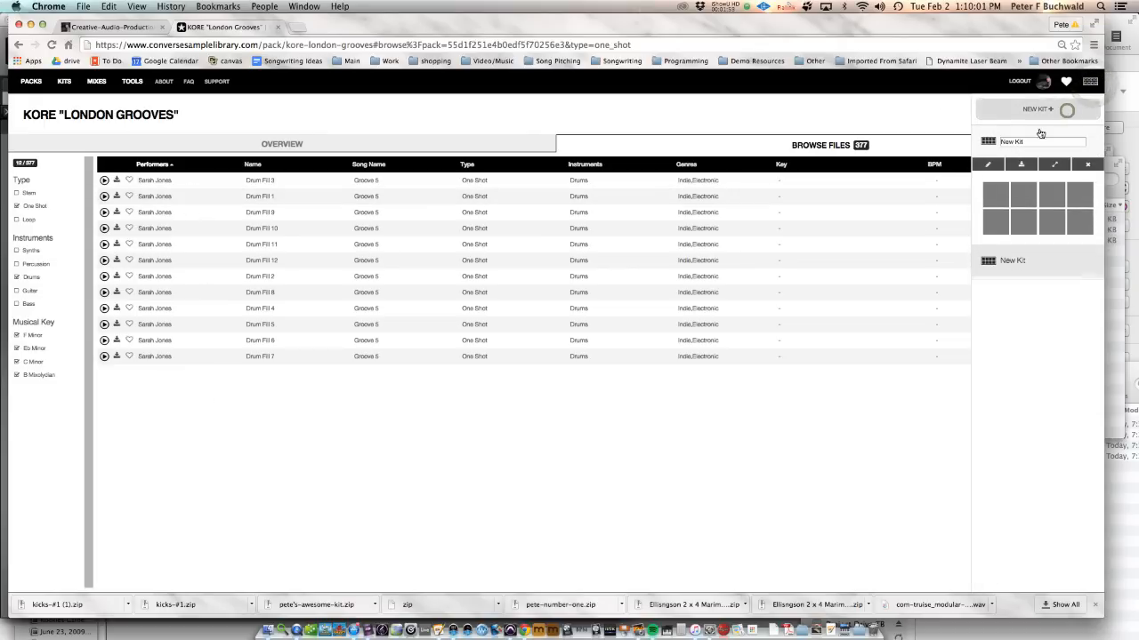
{"action": "left_click", "coordinate": [1011, 141]}
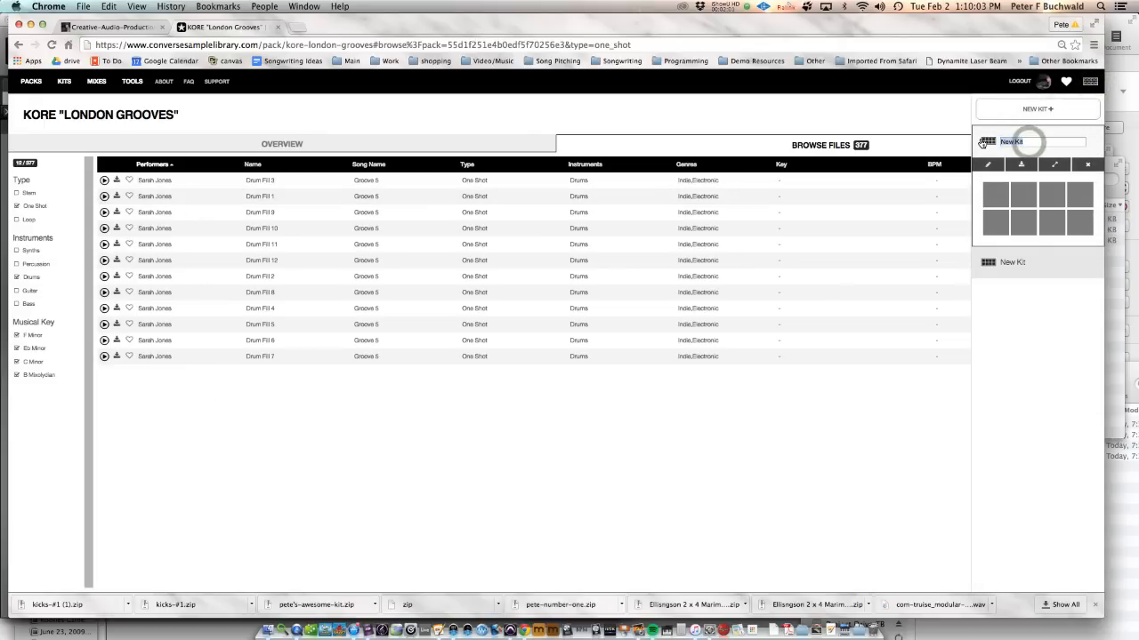
{"action": "type", "text": "Kit"}
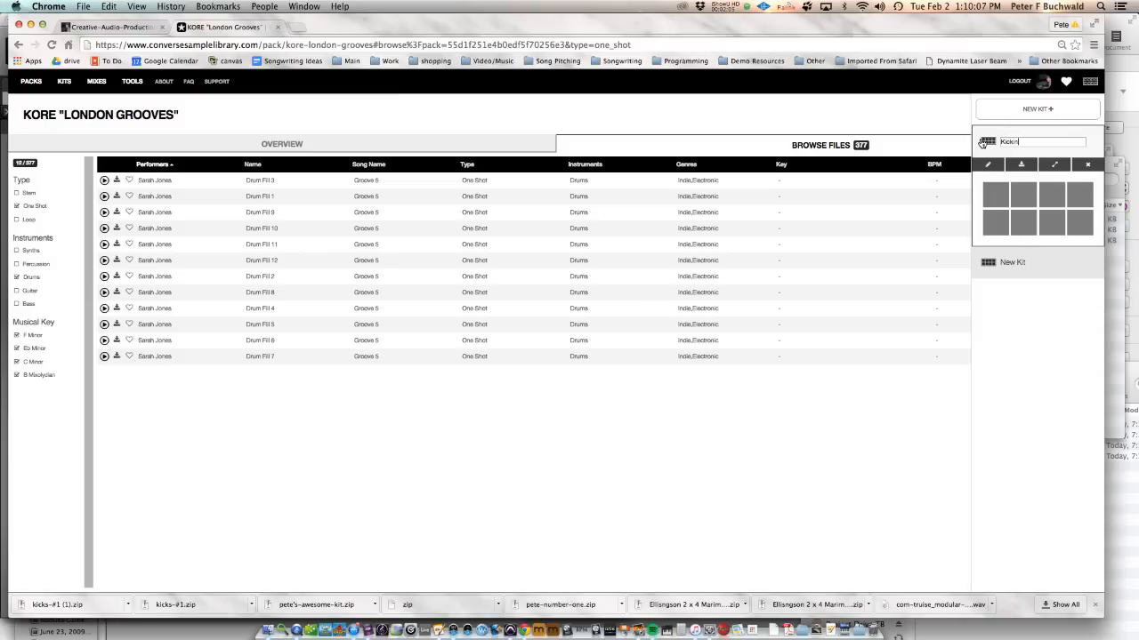
{"action": "type", "text": "Kicks"}
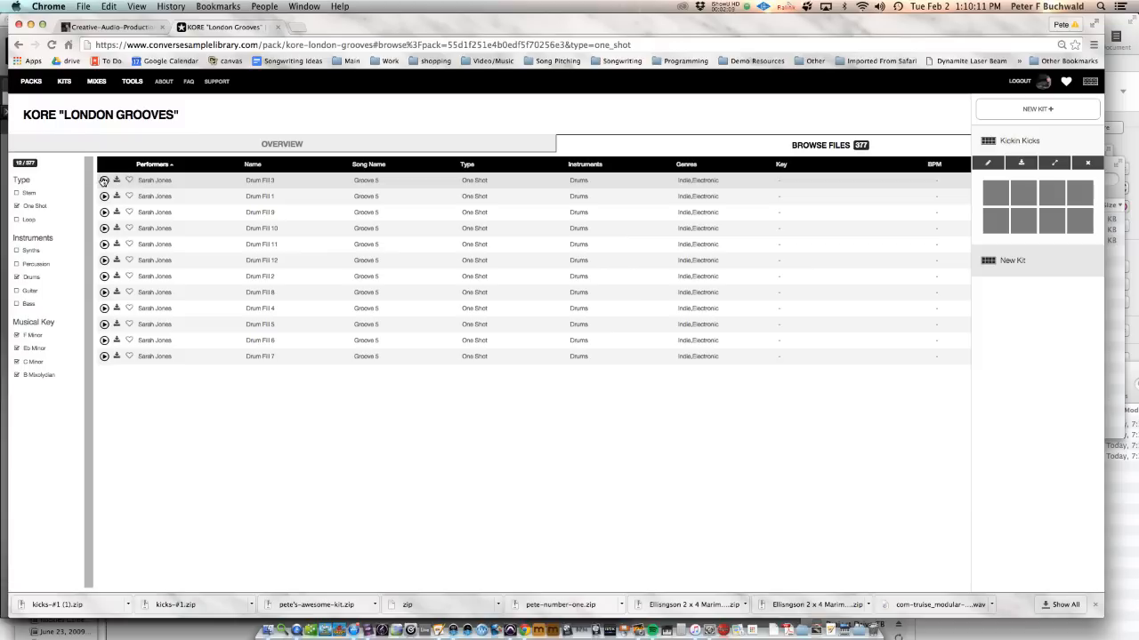
Preview Drum Fill 3 and add it to the Kickin Kicks kit
{"action": "left_click", "coordinate": [104, 180]}
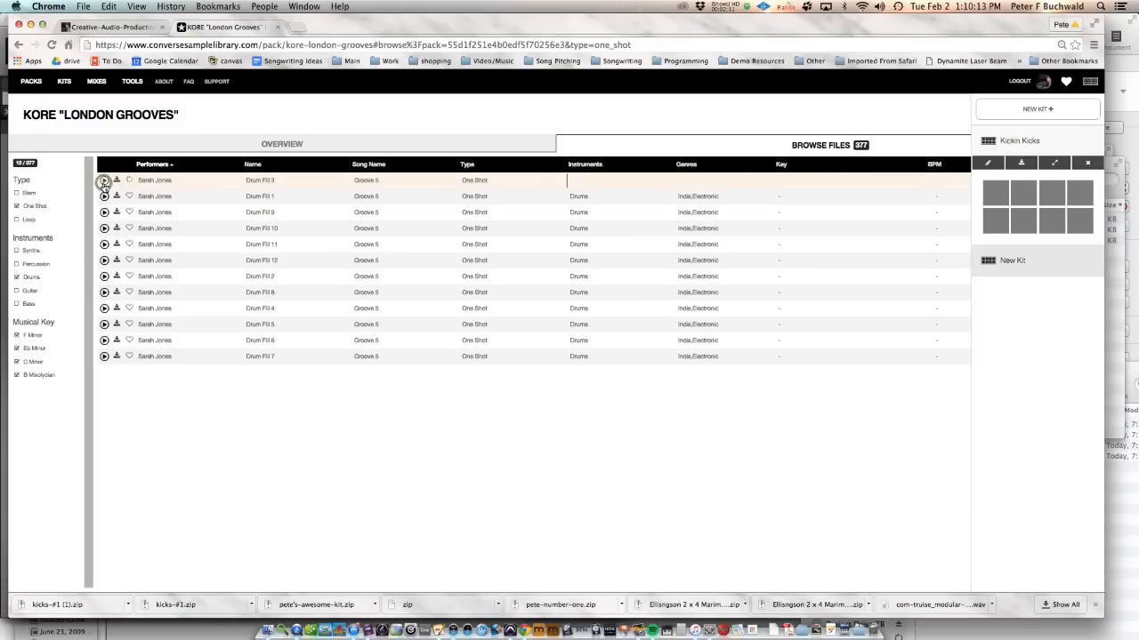
{"action": "left_click", "coordinate": [104, 179]}
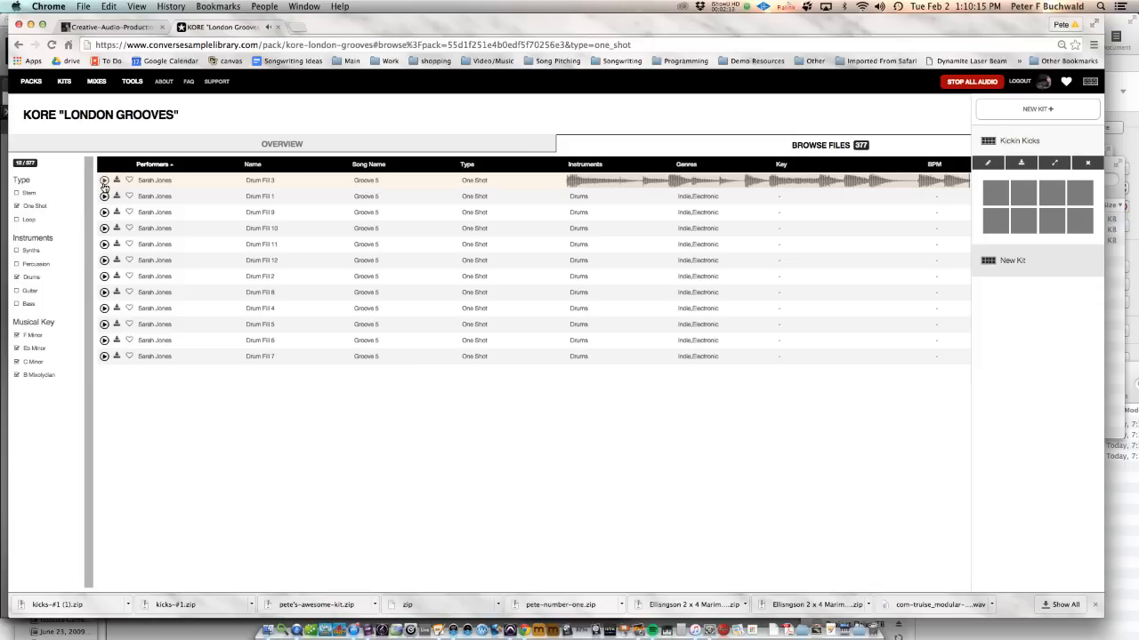
{"action": "mouse_move", "coordinate": [135, 184]}
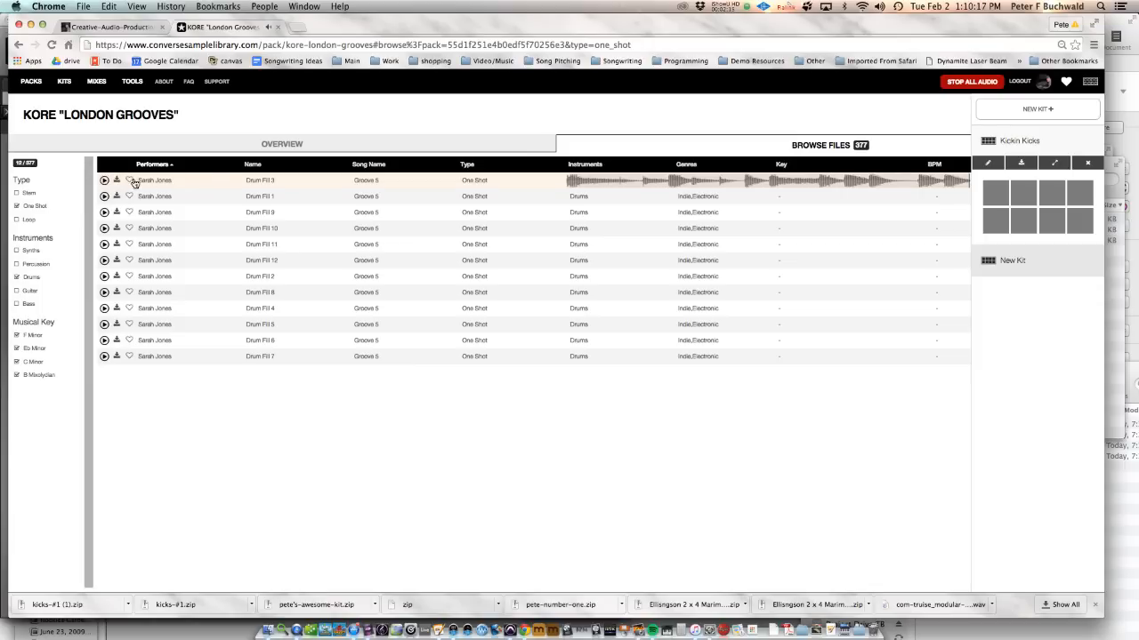
{"action": "left_click", "coordinate": [104, 180]}
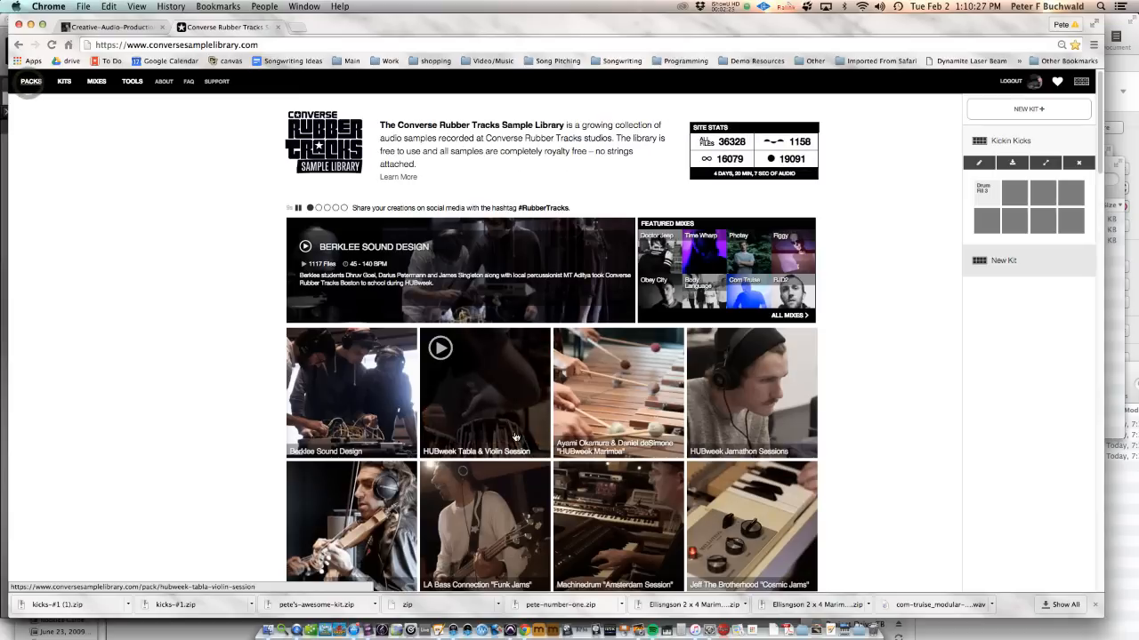
Scroll down the pack grid and open the Electronic Drop Session pack
{"action": "scroll", "scroll_direction": "down", "scroll_amount": 3}
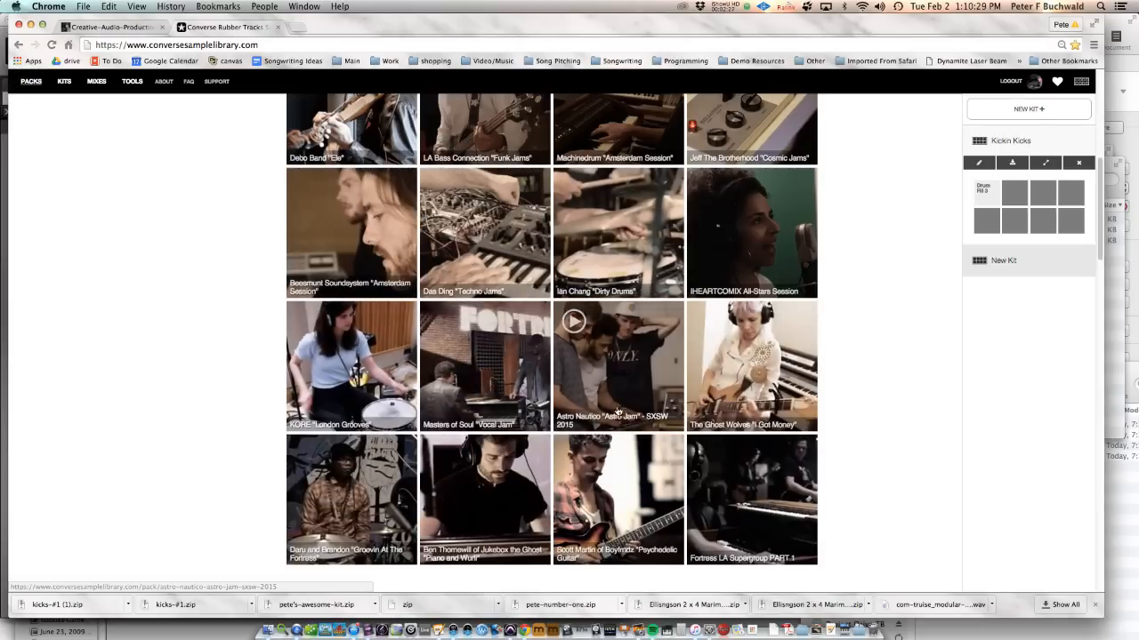
{"action": "scroll", "scroll_direction": "down", "scroll_amount": 3}
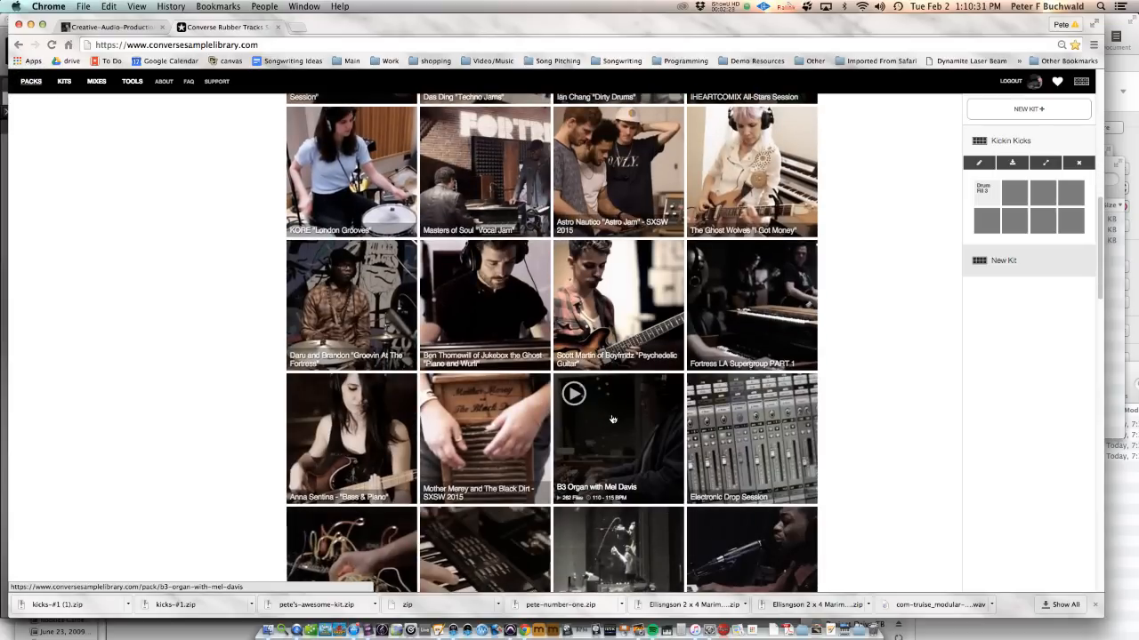
{"action": "left_click", "coordinate": [751, 438]}
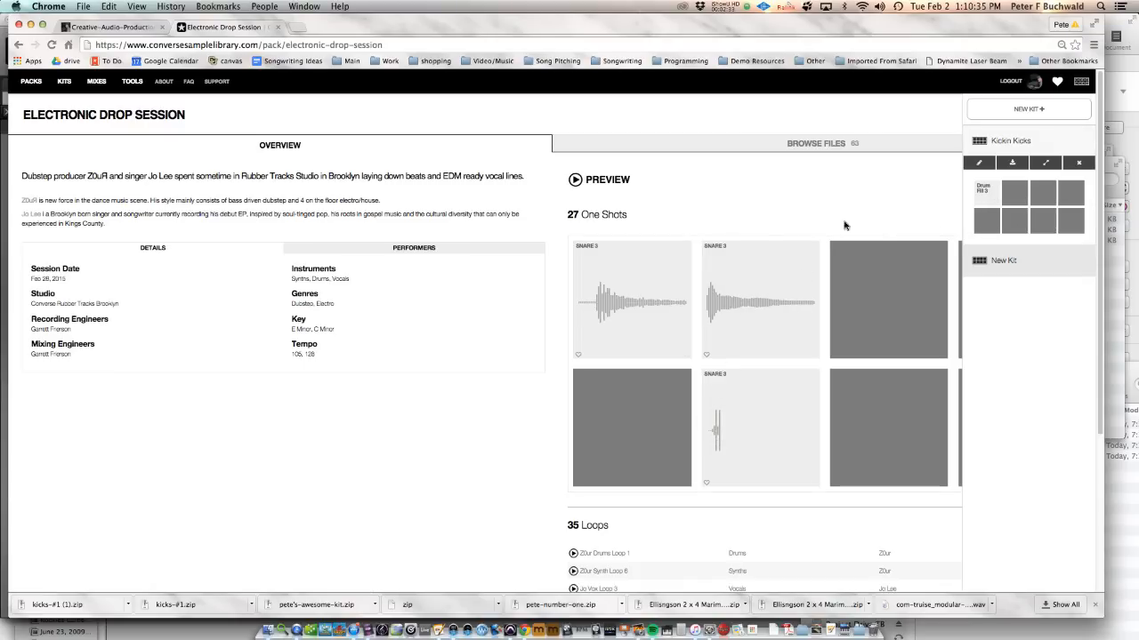
{"action": "mouse_move", "coordinate": [931, 174]}
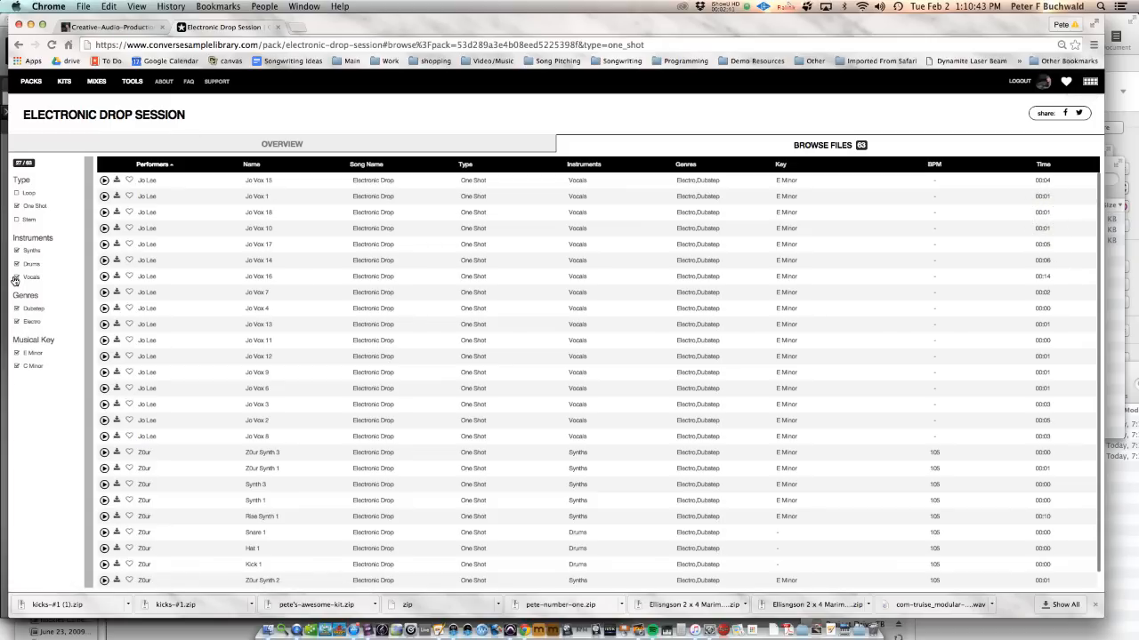
Exclude vocal samples from the Electronic Drop file list and preview Kick 1
{"action": "left_click", "coordinate": [16, 250]}
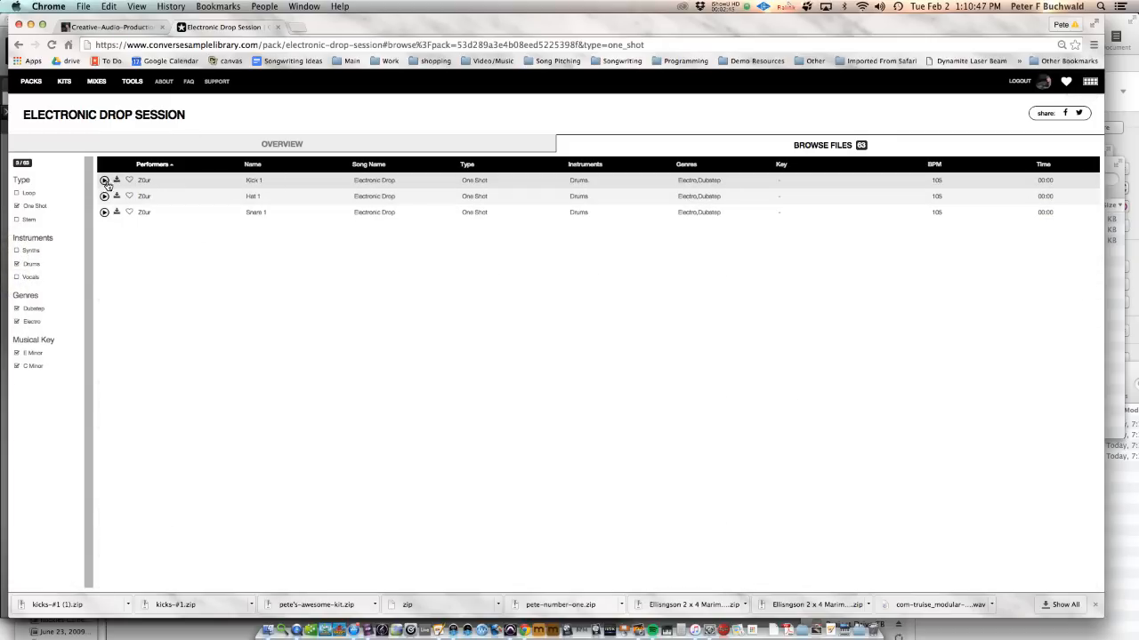
{"action": "left_click", "coordinate": [104, 180]}
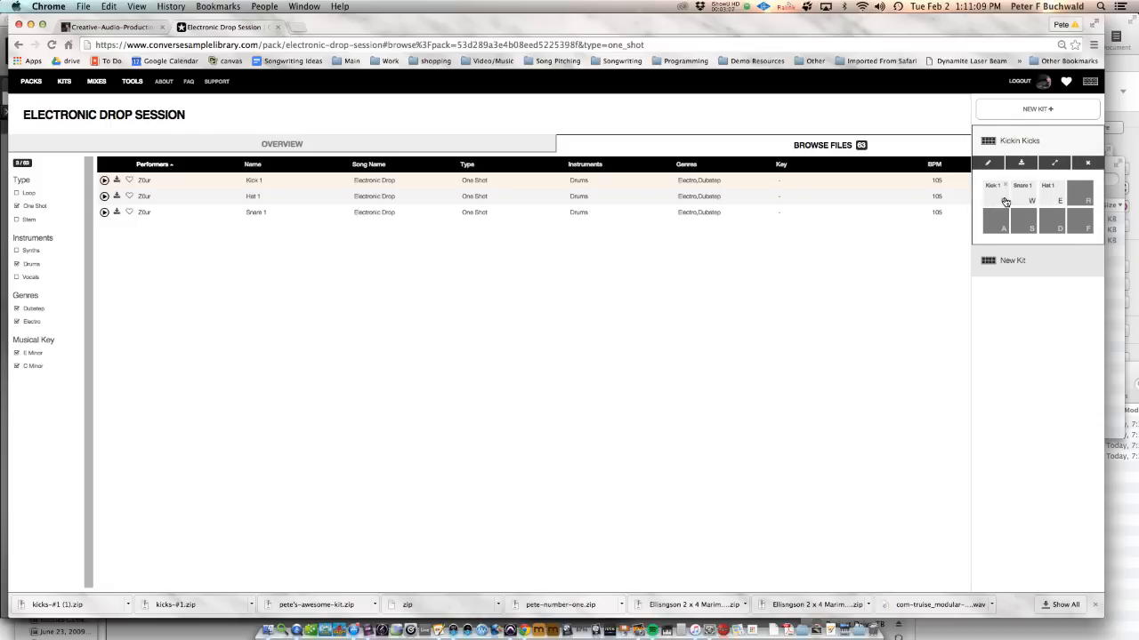
{"action": "left_click", "coordinate": [1003, 199]}
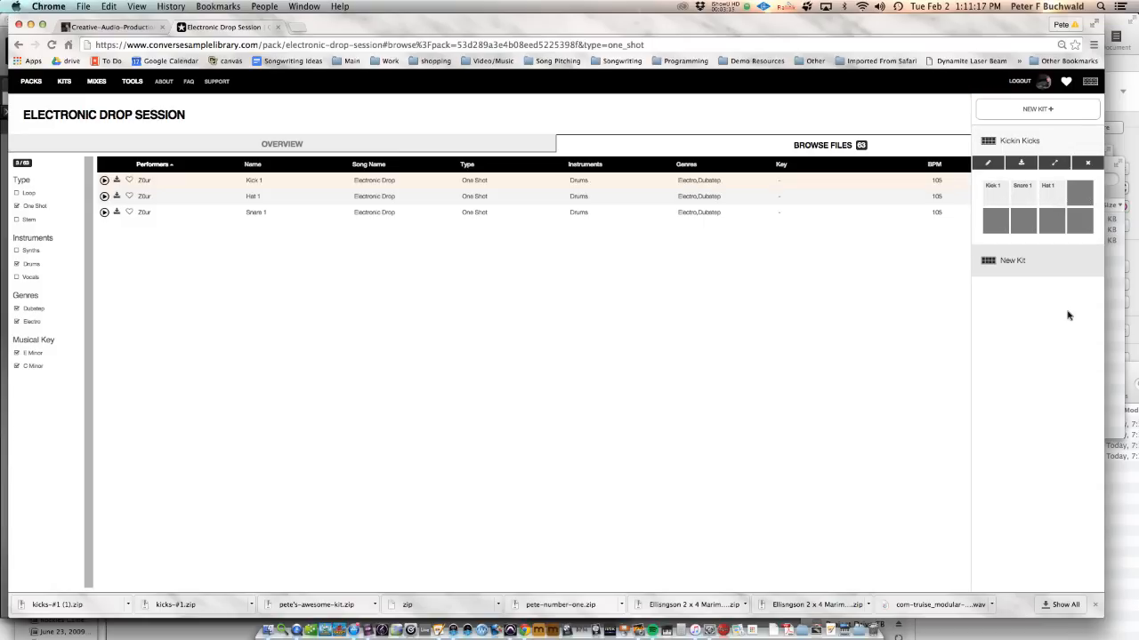
{"action": "left_click", "coordinate": [994, 199]}
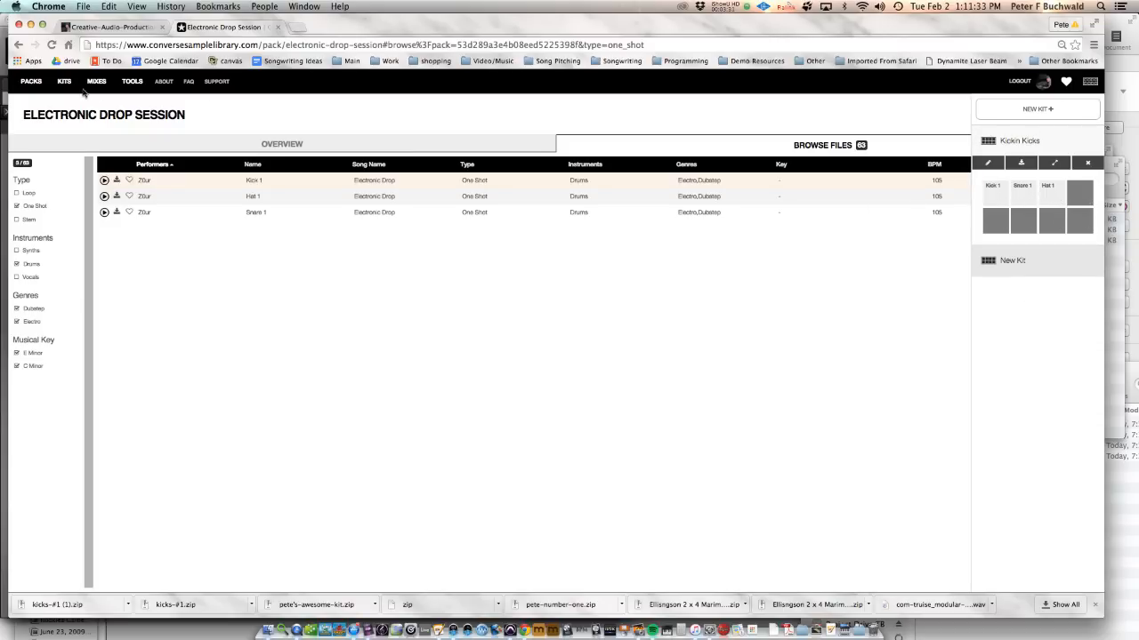
Go to the KITS page and show all kits instead of featured ones
{"action": "left_click", "coordinate": [63, 81]}
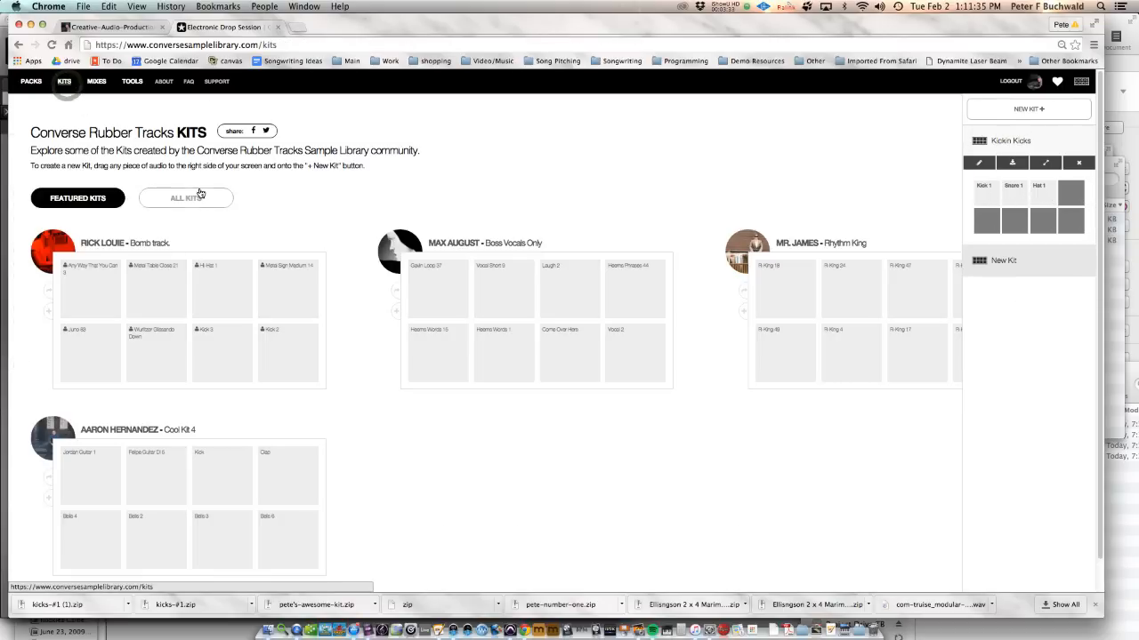
{"action": "left_click", "coordinate": [185, 197]}
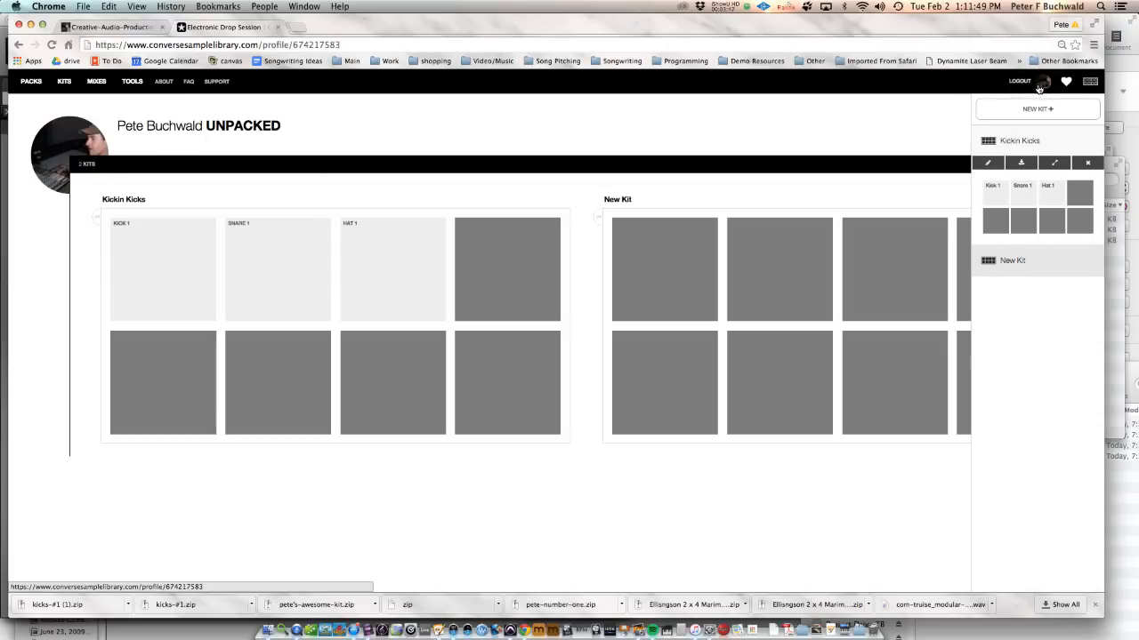
{"action": "mouse_move", "coordinate": [672, 217]}
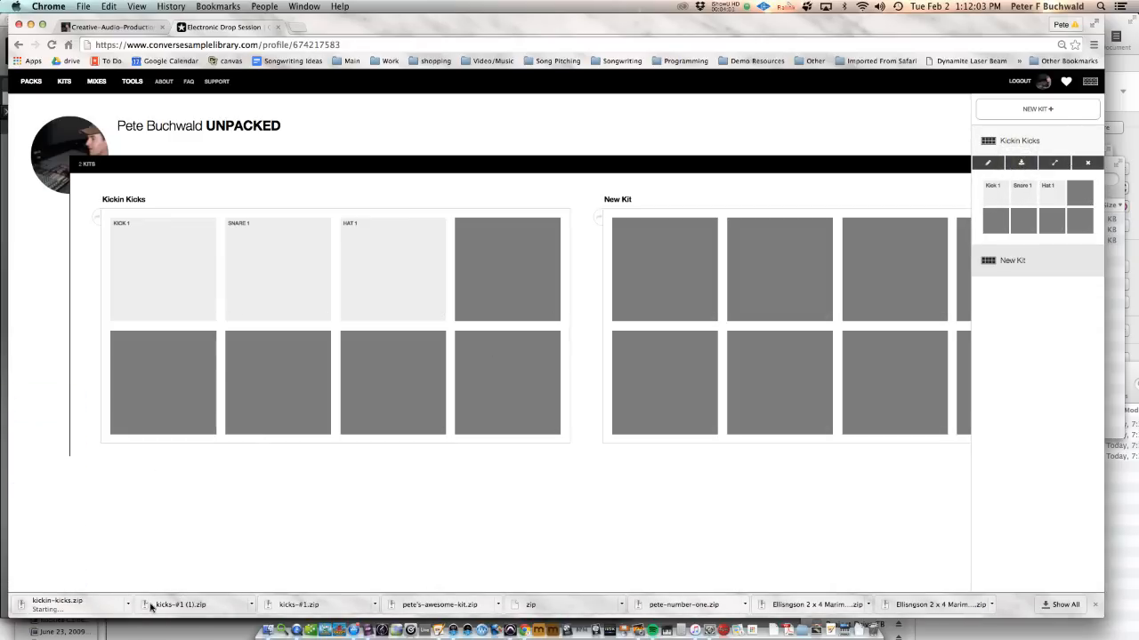
{"action": "mouse_move", "coordinate": [129, 608]}
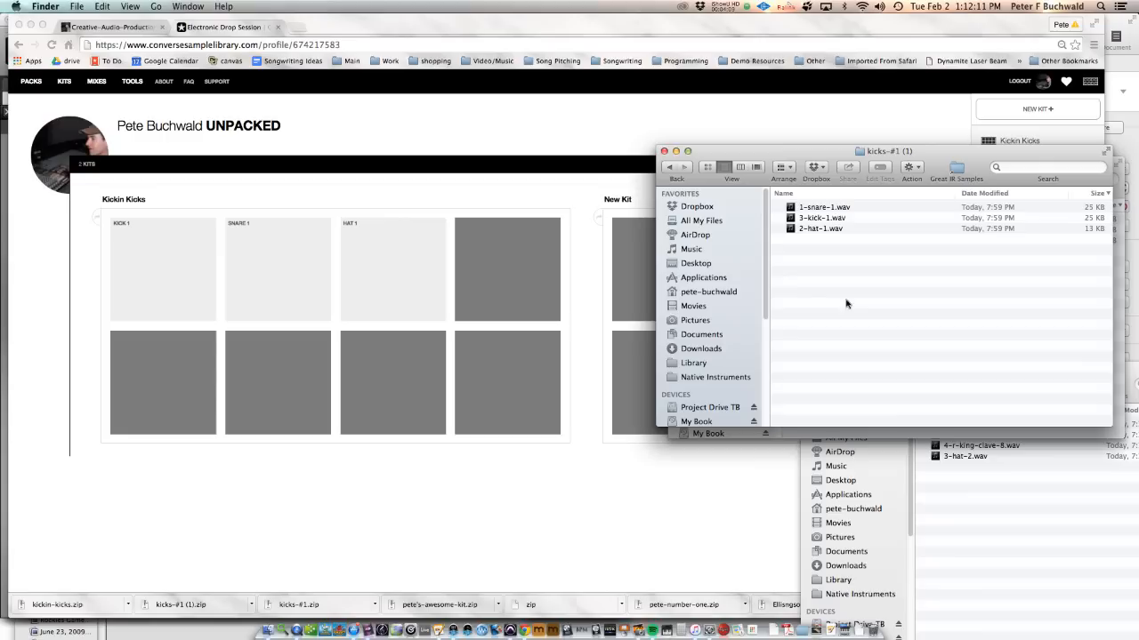
{"action": "mouse_move", "coordinate": [587, 122]}
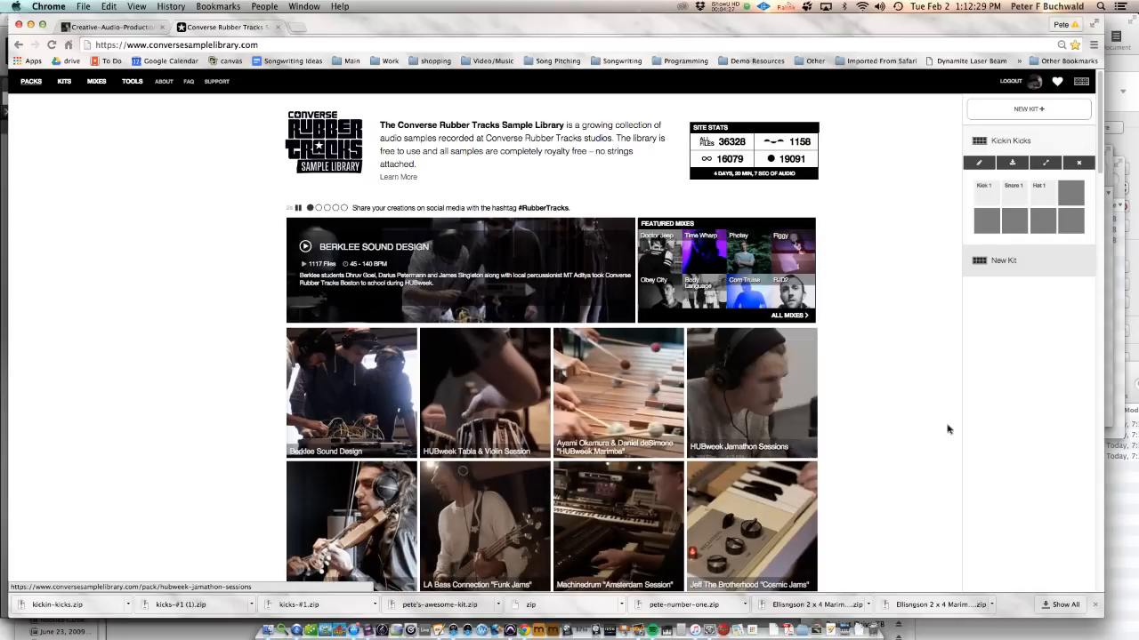
Scroll down the home page through the grid of sample pack tiles
{"action": "scroll", "scroll_direction": "down", "scroll_amount": 3}
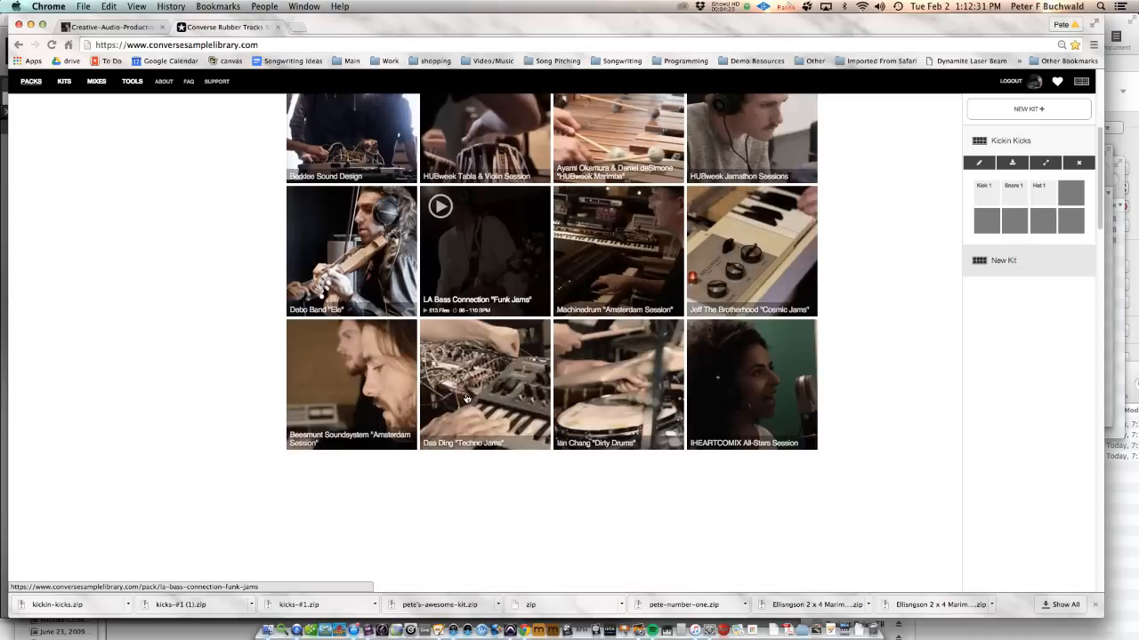
{"action": "scroll", "scroll_direction": "down", "scroll_amount": 3}
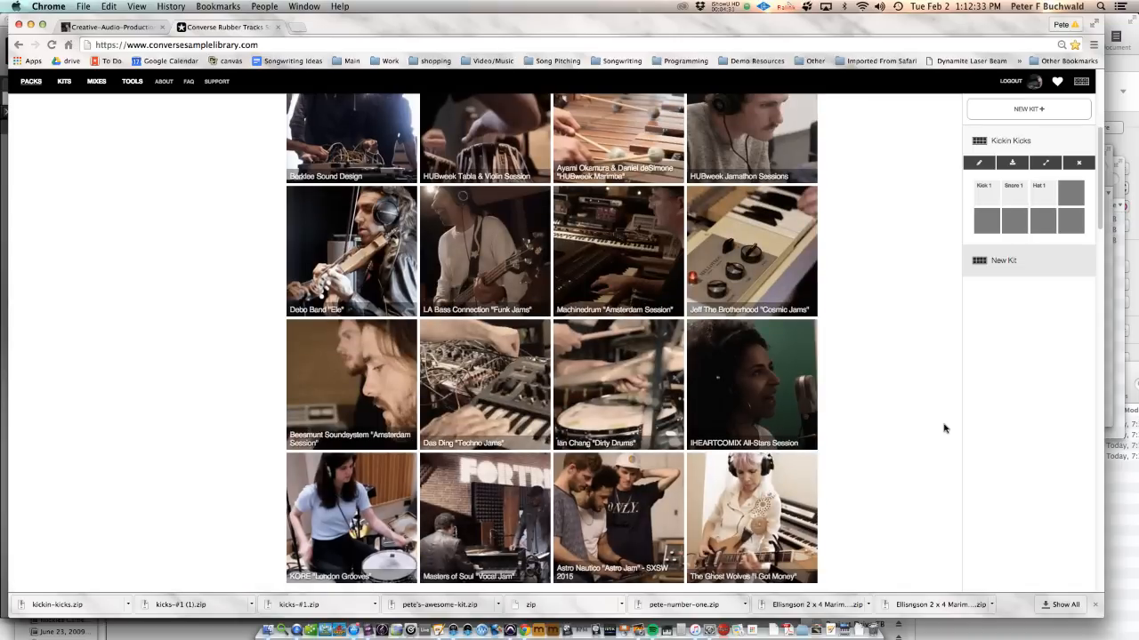
{"action": "mouse_move", "coordinate": [954, 388]}
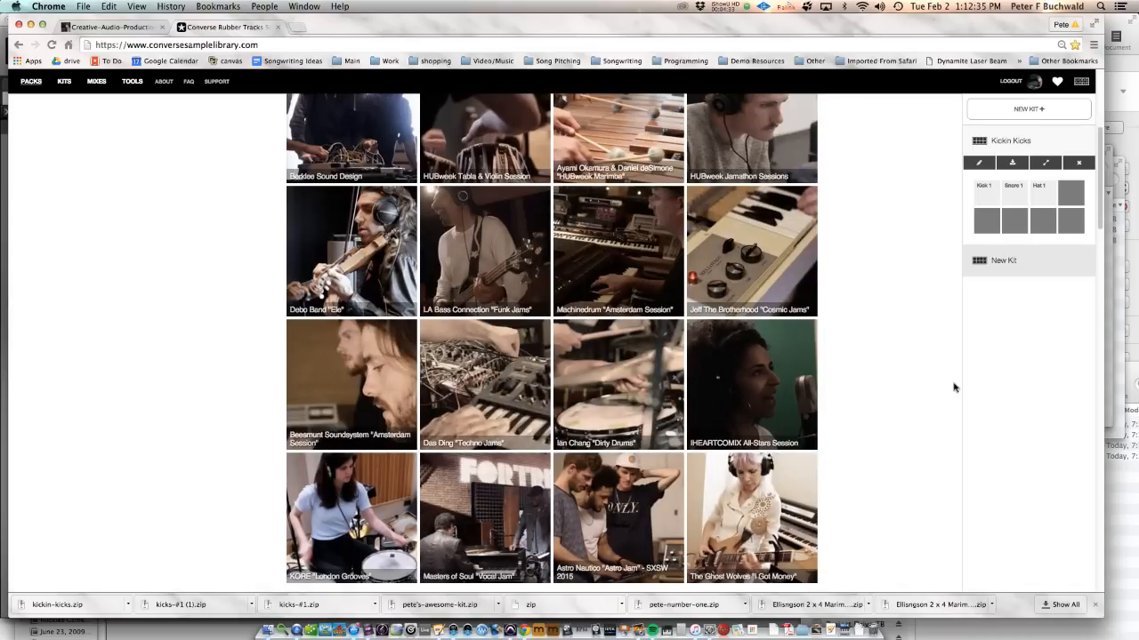